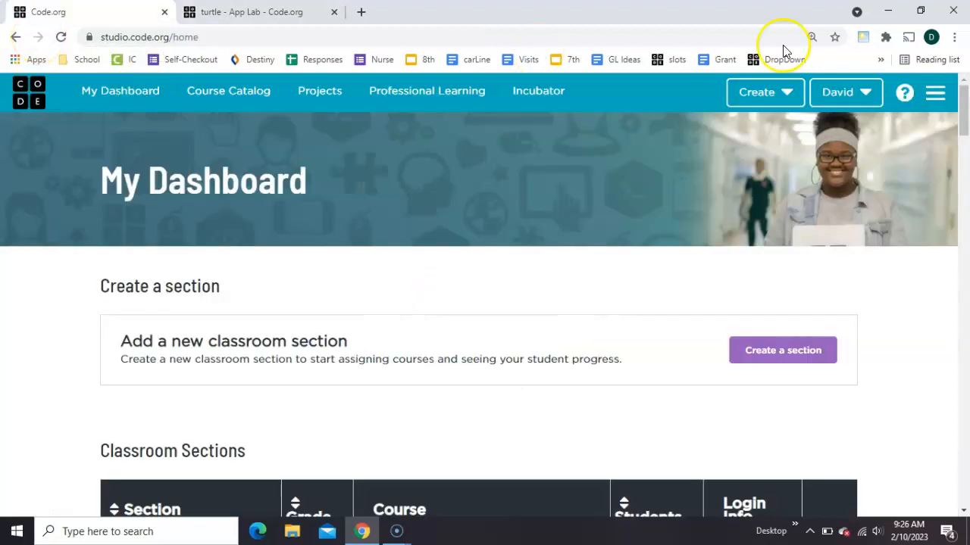
- Start a new untitled App Lab project from the Code.org Create menu
left_click(756, 92)
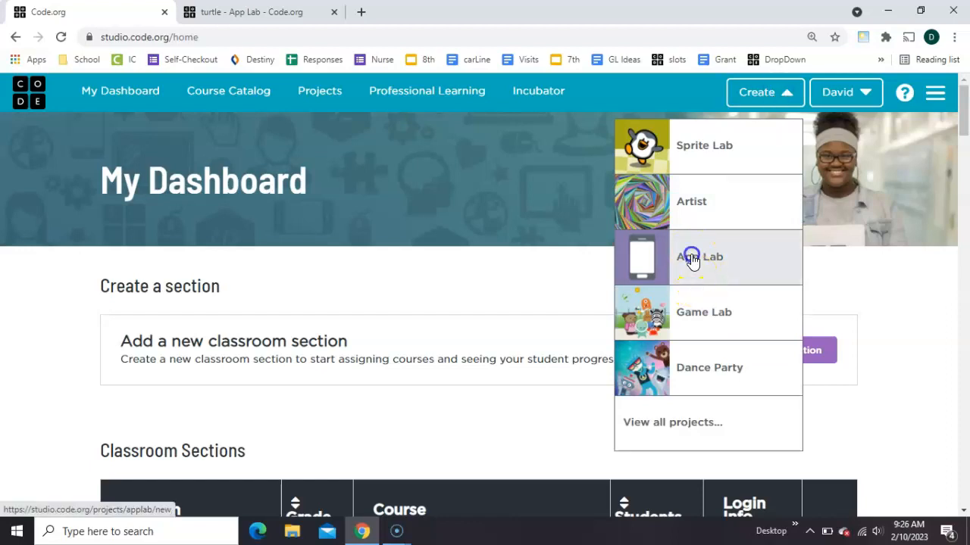
left_click(697, 256)
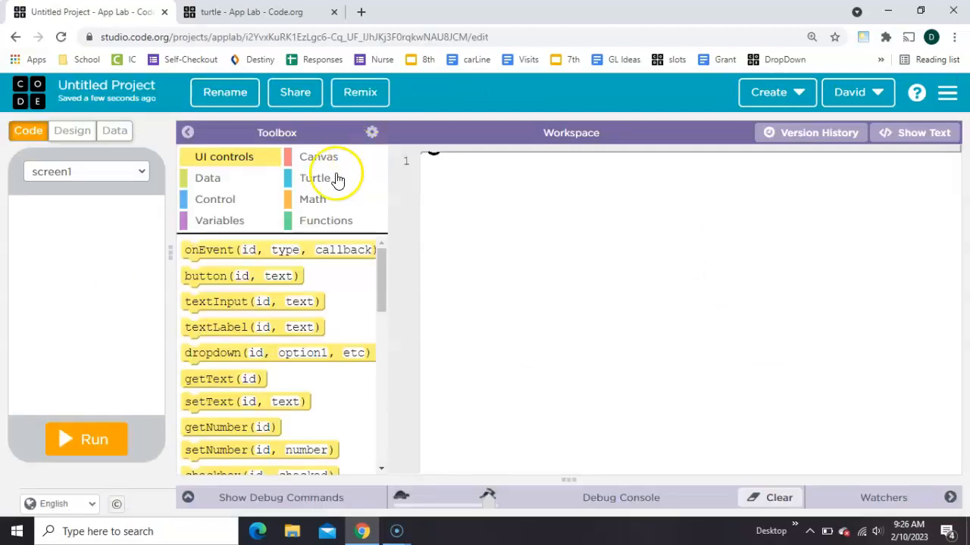
- Add turtle moveForward 100 and turnRight 90 commands and run to draw the first sides
left_click(318, 178)
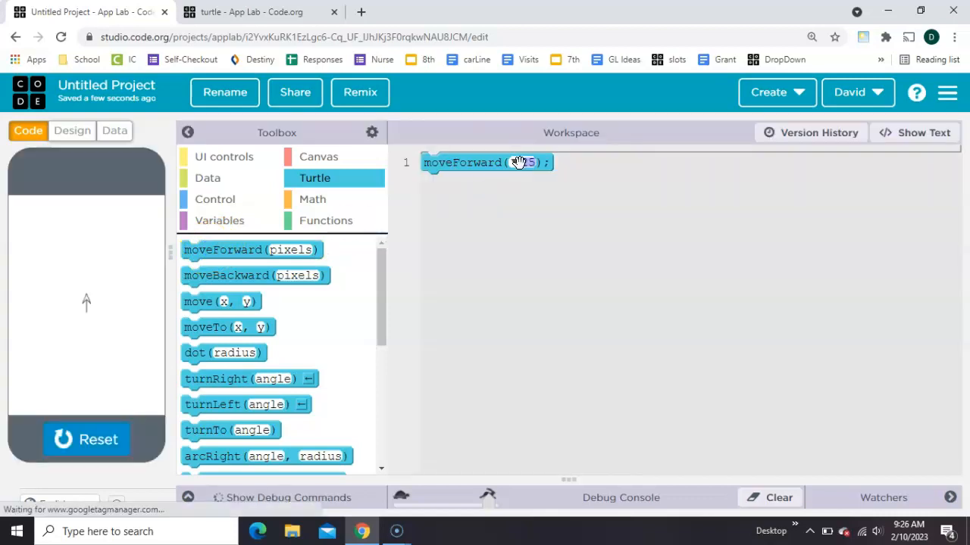
left_click(86, 439)
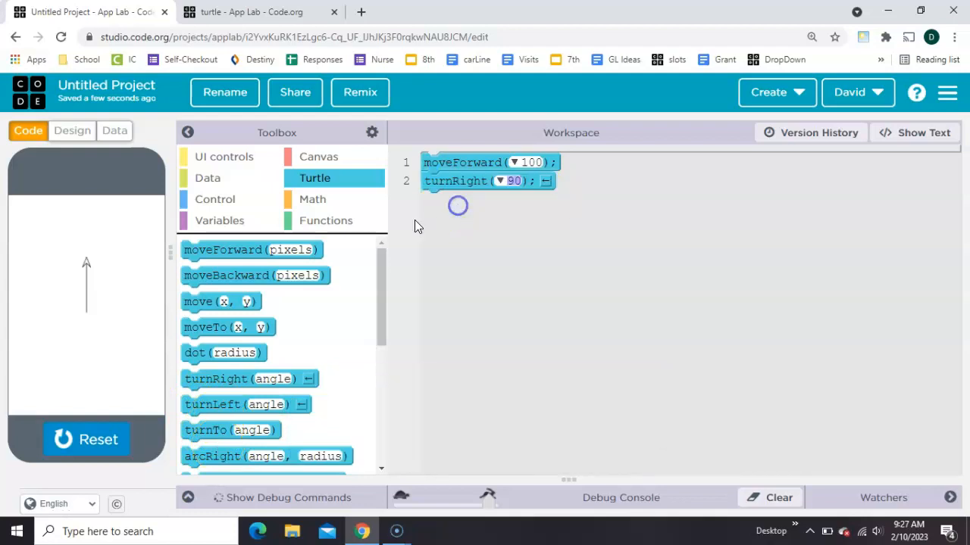
mouse_move(205, 327)
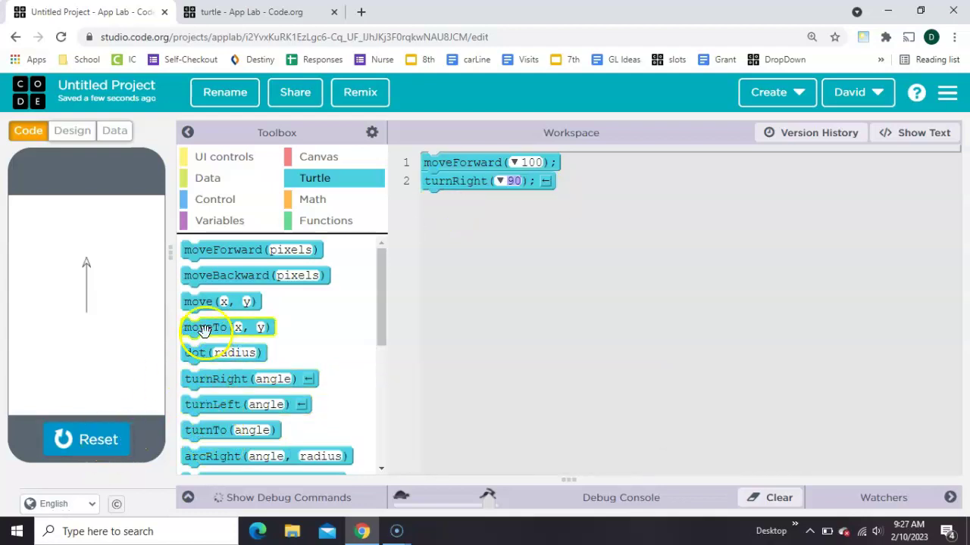
left_click_drag(250, 249, 485, 200)
type("50")
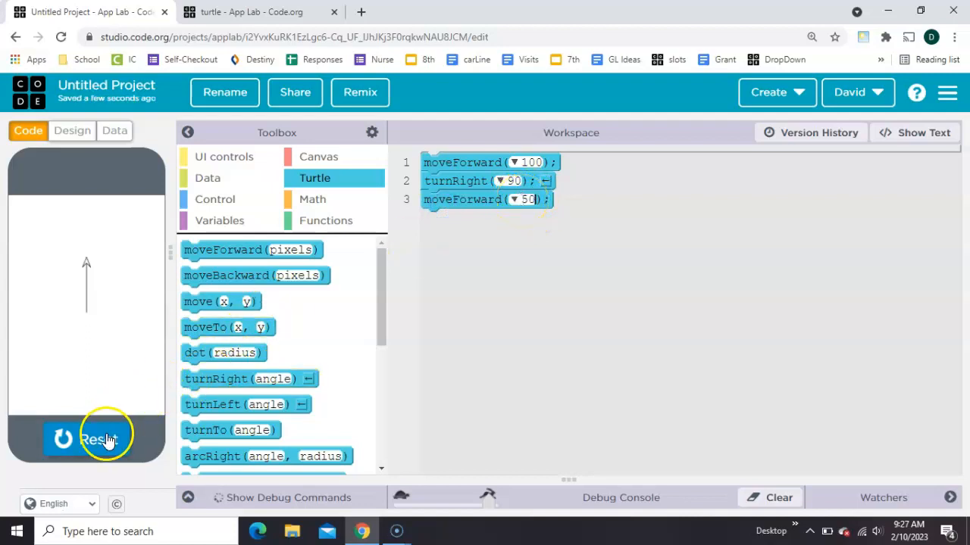
left_click(85, 440)
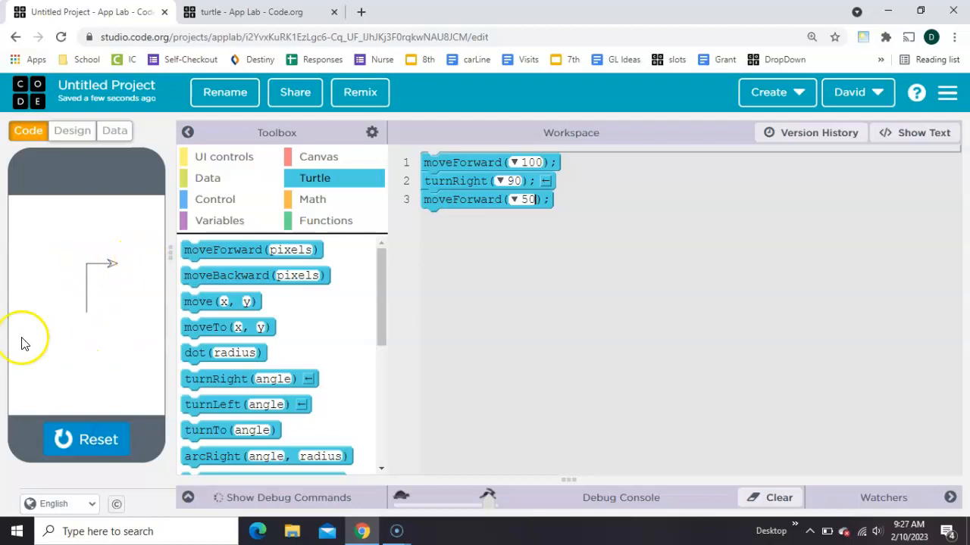
mouse_move(209, 265)
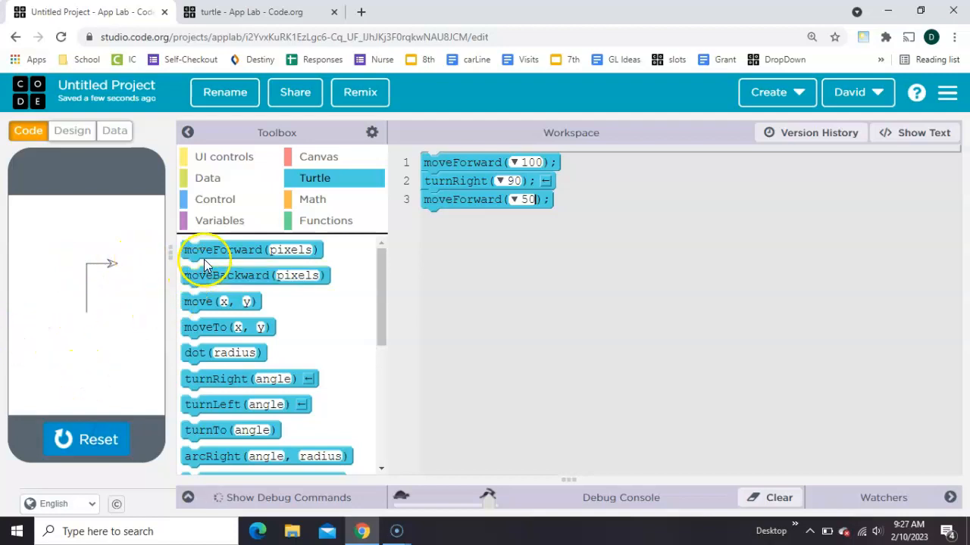
- Extend to seven alternating moveForward/turnRight commands and rerun to check the partial rectangle
left_click_drag(252, 248, 484, 219)
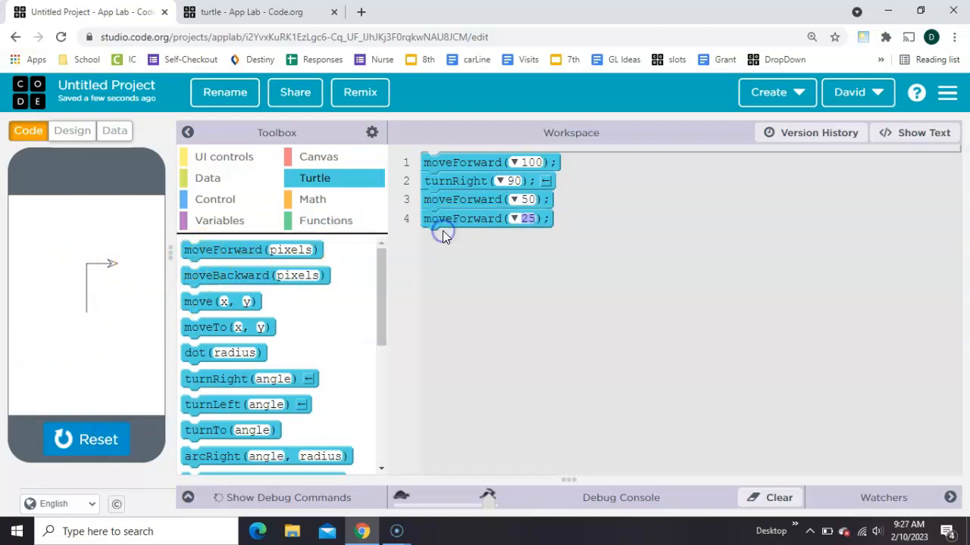
mouse_move(215, 379)
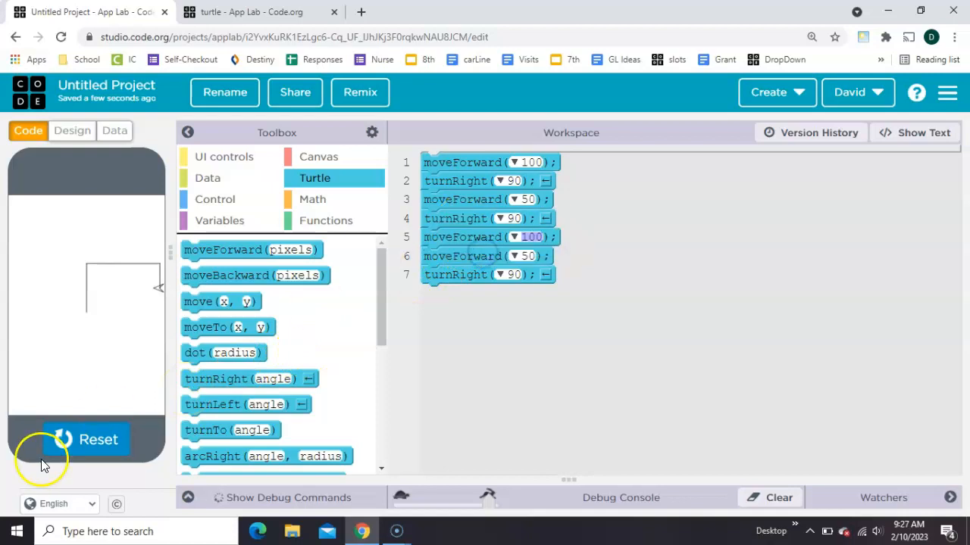
left_click(87, 439)
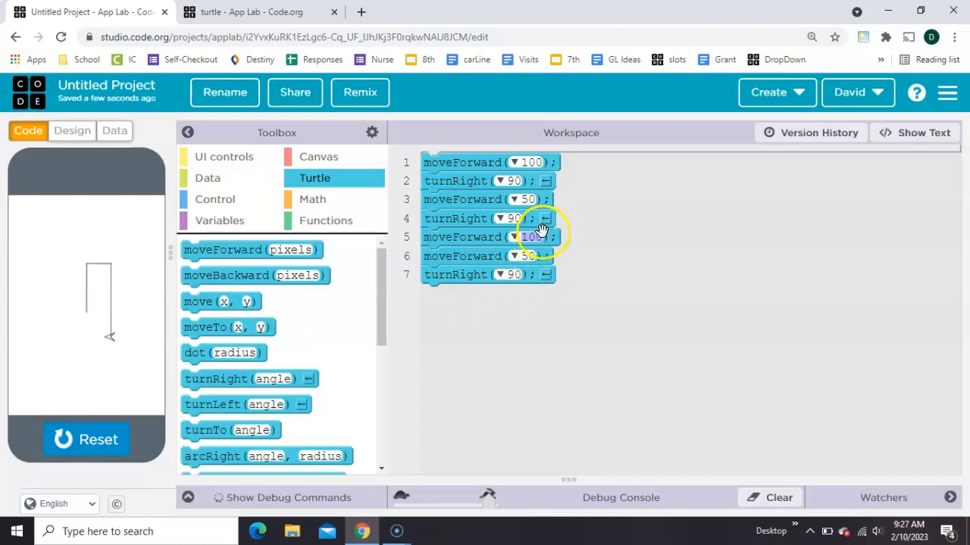
mouse_move(485, 200)
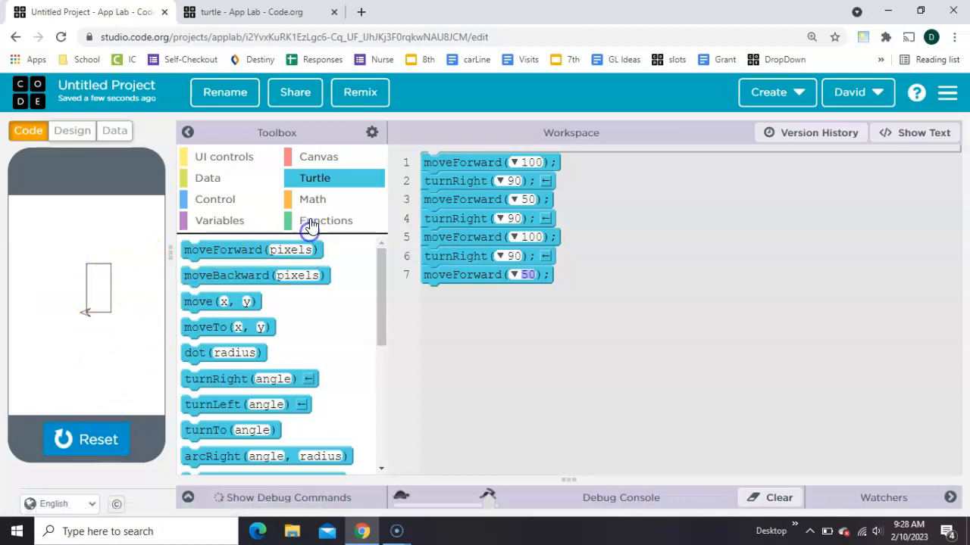
- Wrap the commands in a makeBox function, call it on line 1, and run to draw the full box
left_click(324, 221)
type("makeBox")
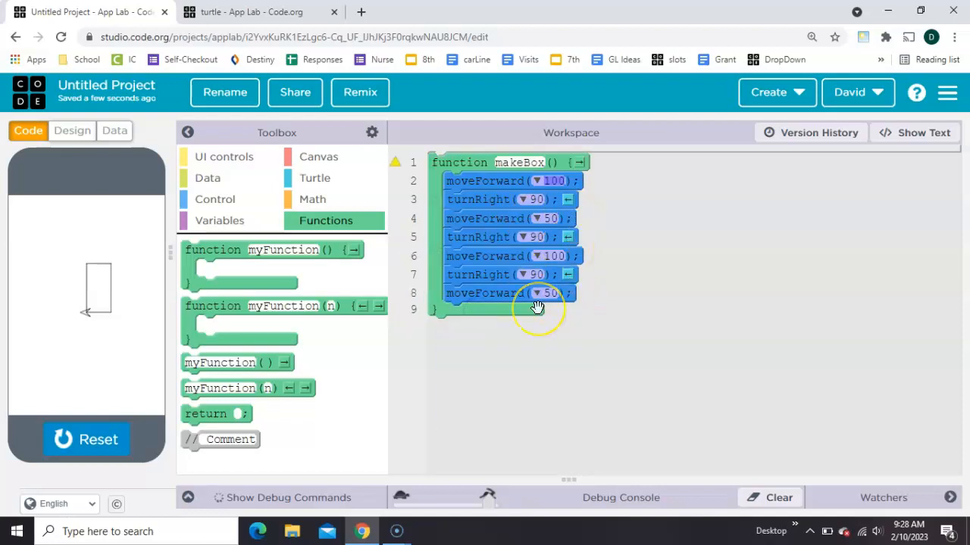
mouse_move(121, 437)
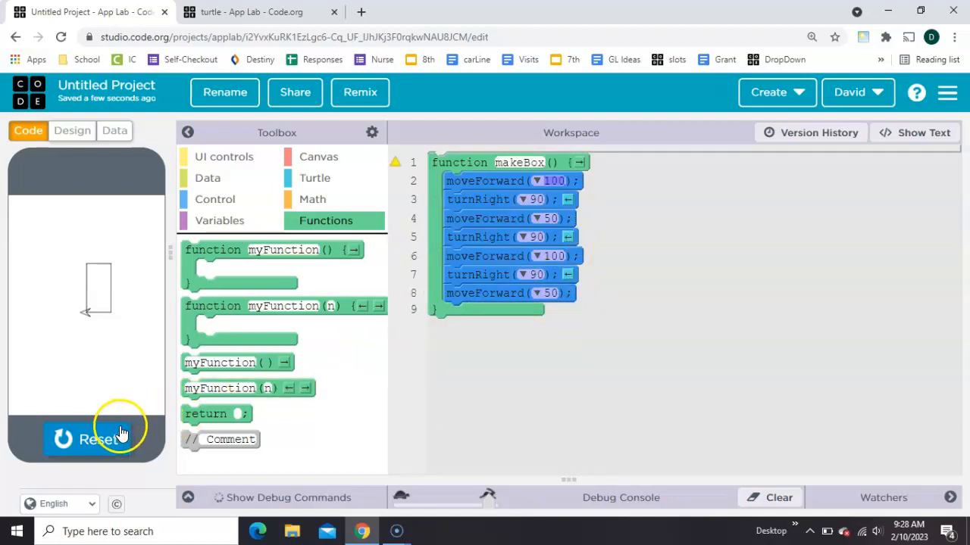
left_click(86, 439)
type("makeBox")
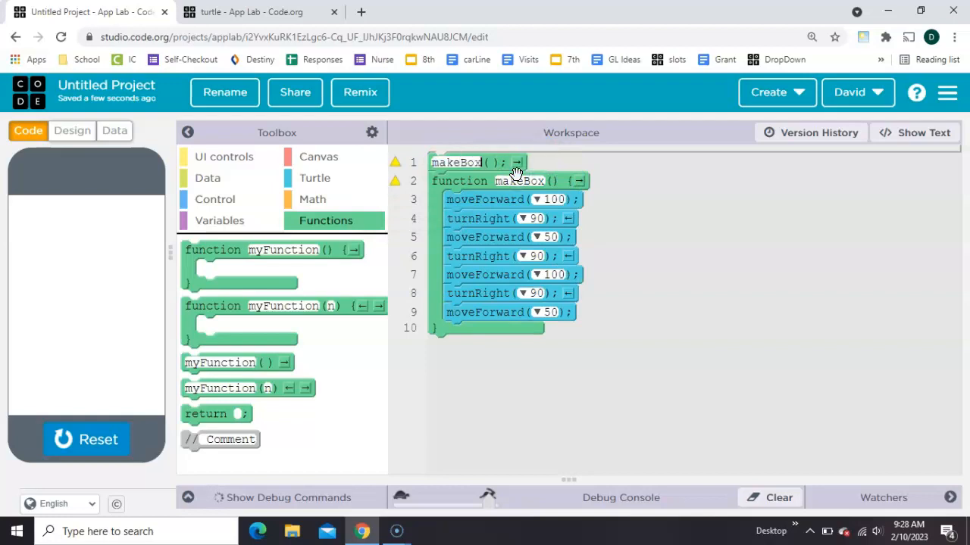
left_click(87, 439)
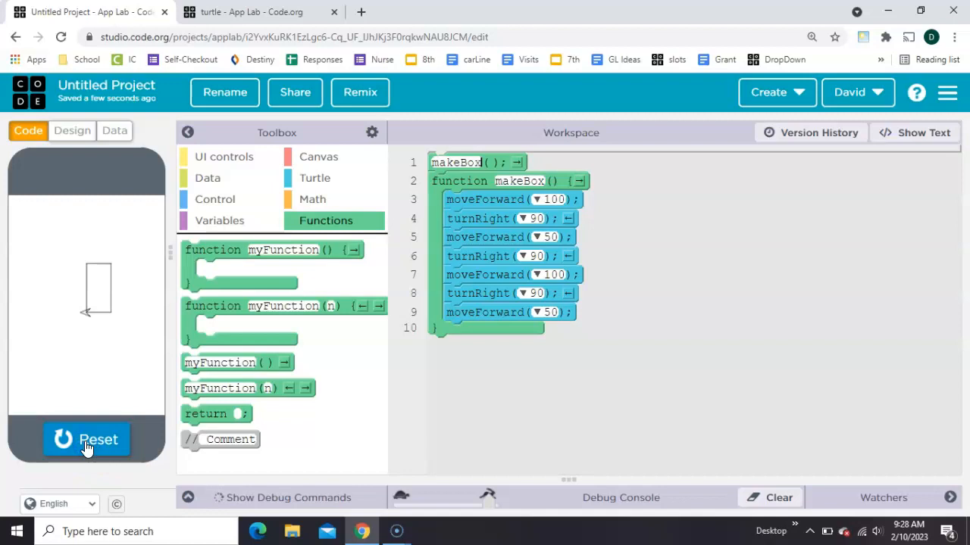
mouse_move(246, 206)
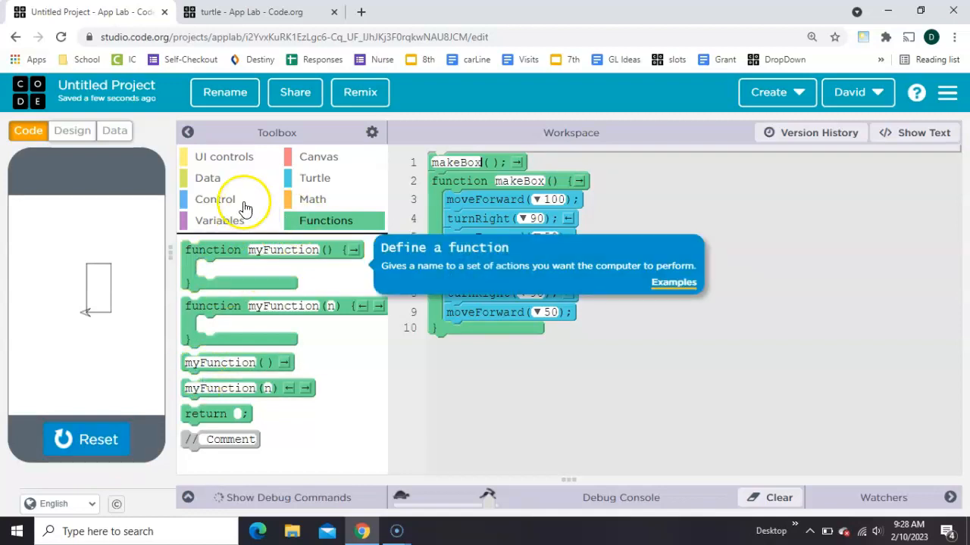
- Loop makeBox with a turn, run it, and raise the for loop count to 100
left_click(215, 200)
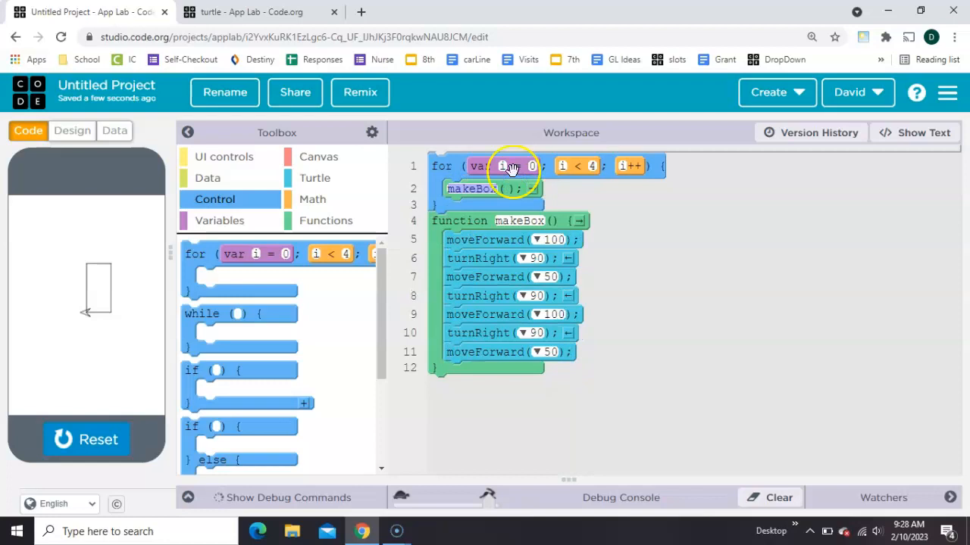
left_click(315, 179)
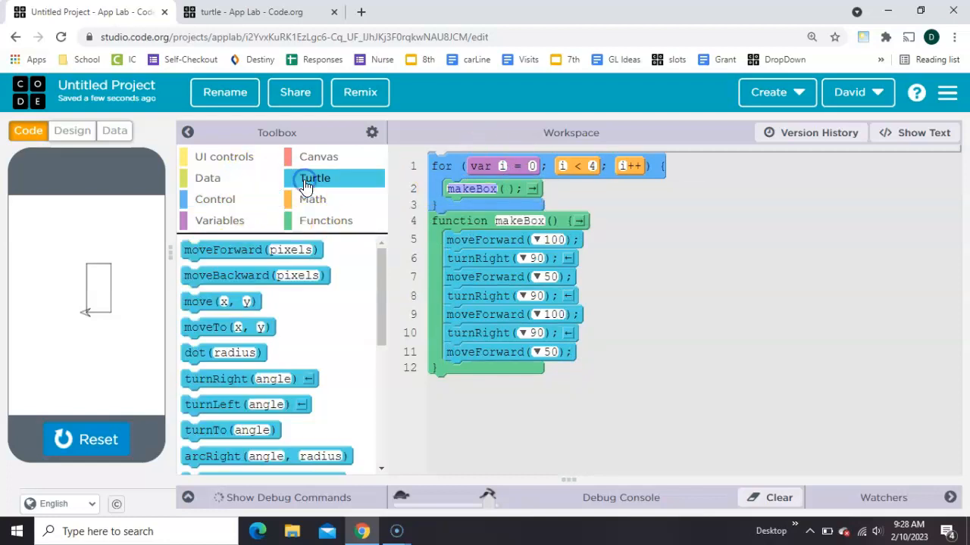
mouse_move(224, 378)
type("3")
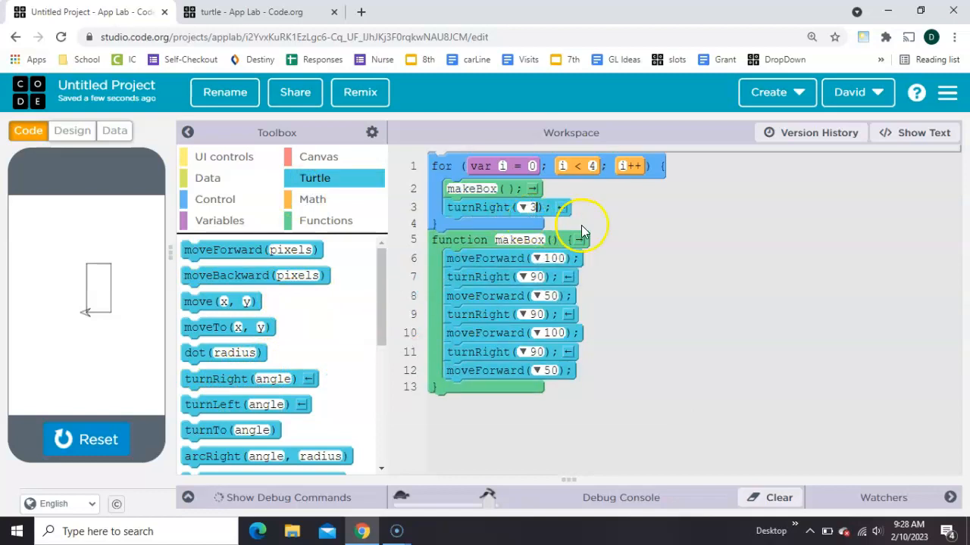
left_click(87, 439)
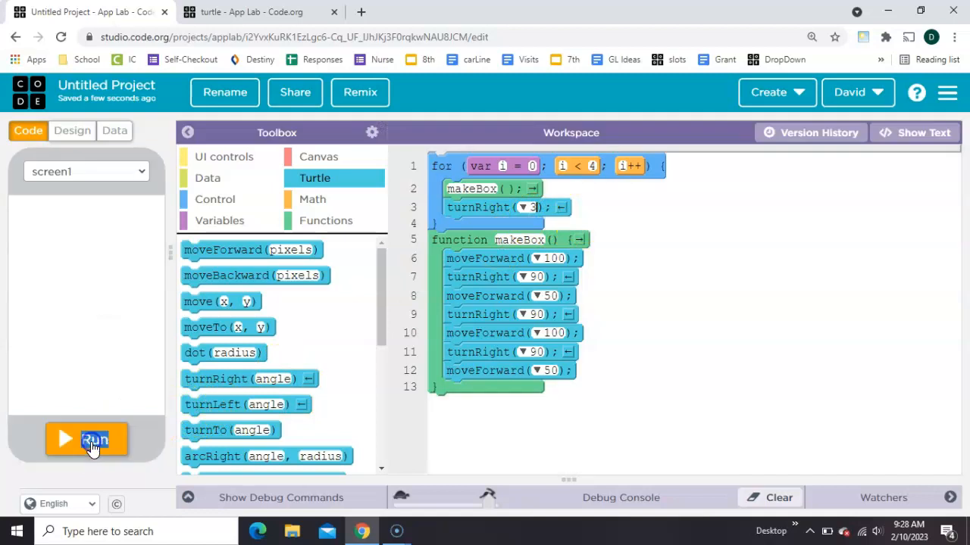
left_click(94, 440)
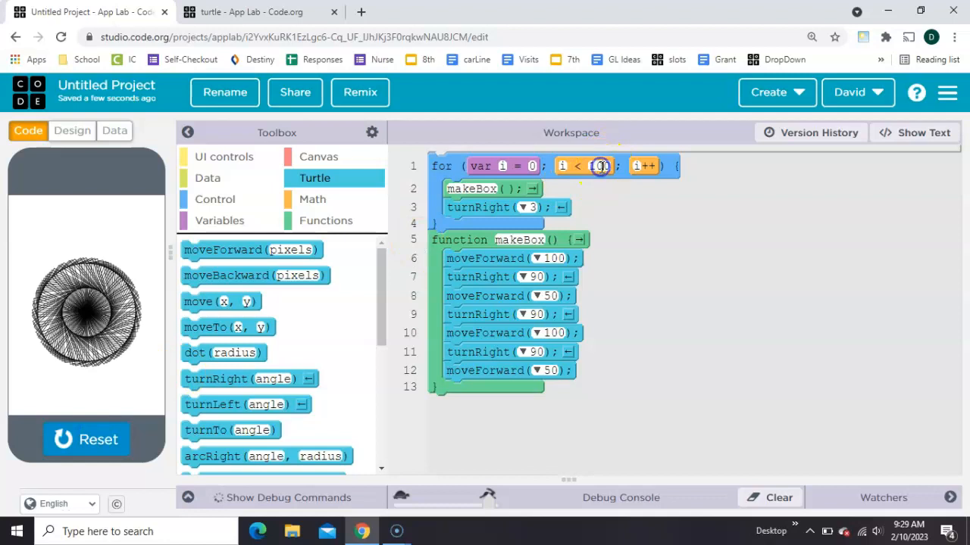
type("100")
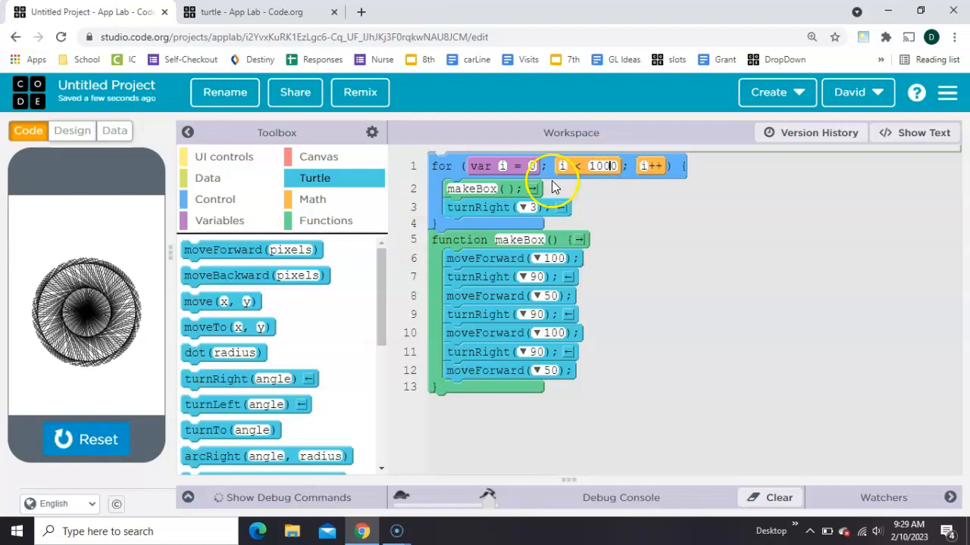
mouse_move(197, 401)
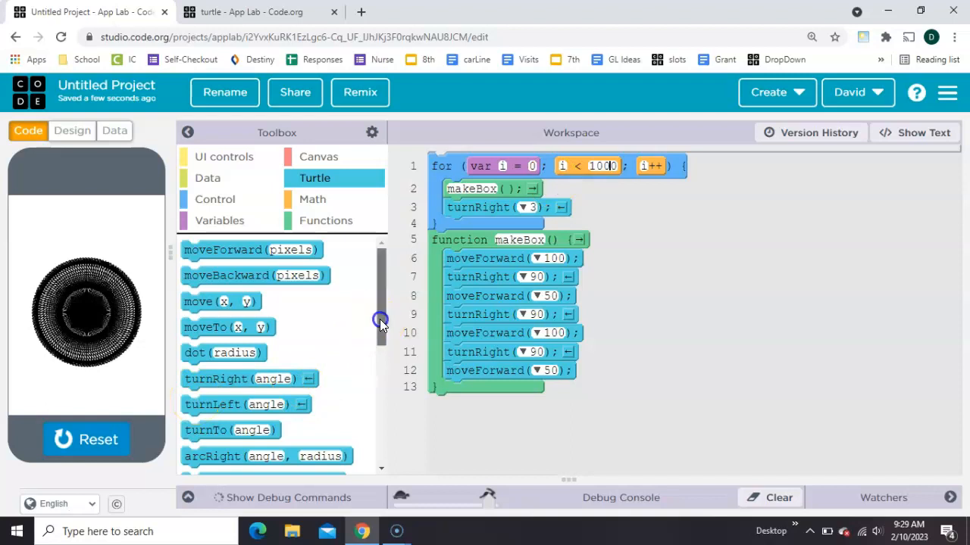
- Add penRGB in the loop with randomNumber(0, 255) for its colour values
scroll("down", 3)
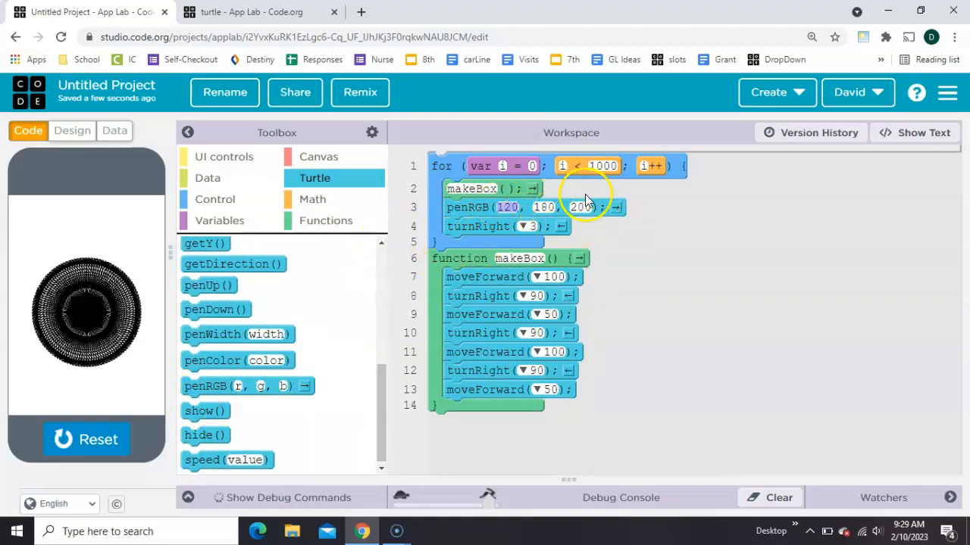
left_click(313, 200)
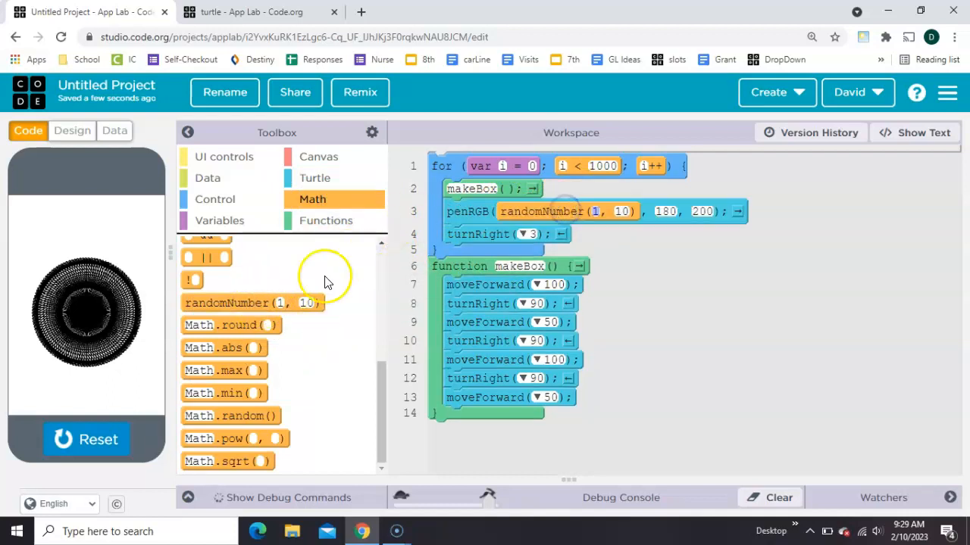
left_click_drag(252, 303, 761, 221)
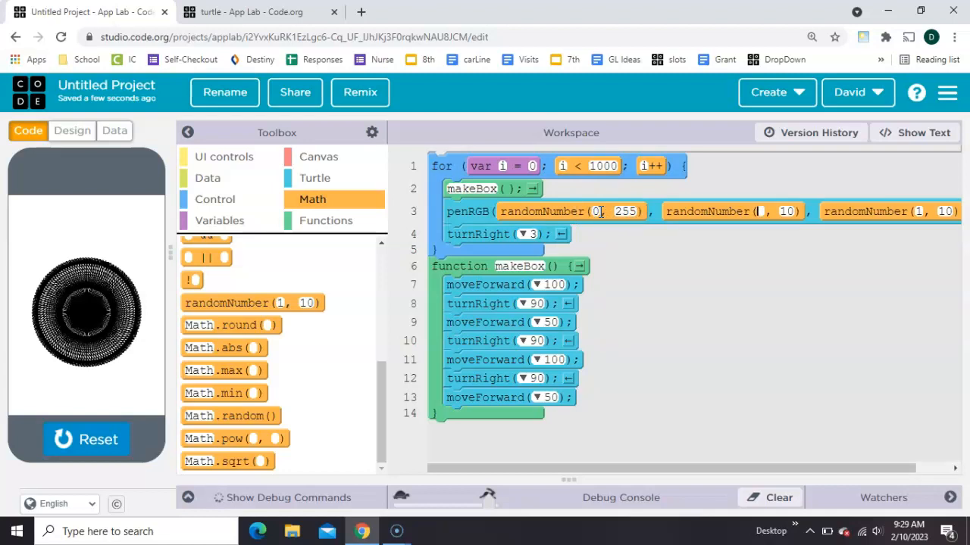
- Reset and rerun twice so the ring draws in random colours
left_click(86, 440)
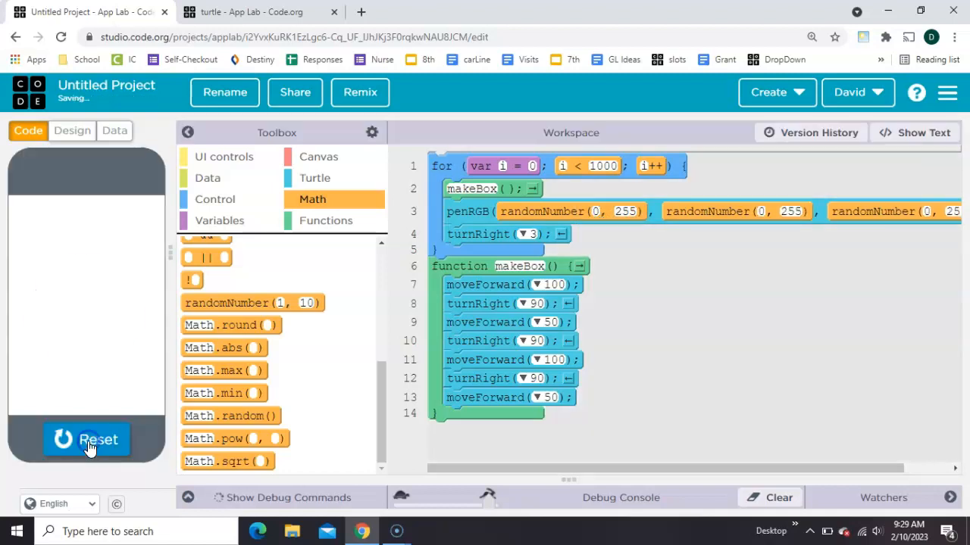
left_click(87, 440)
type("0")
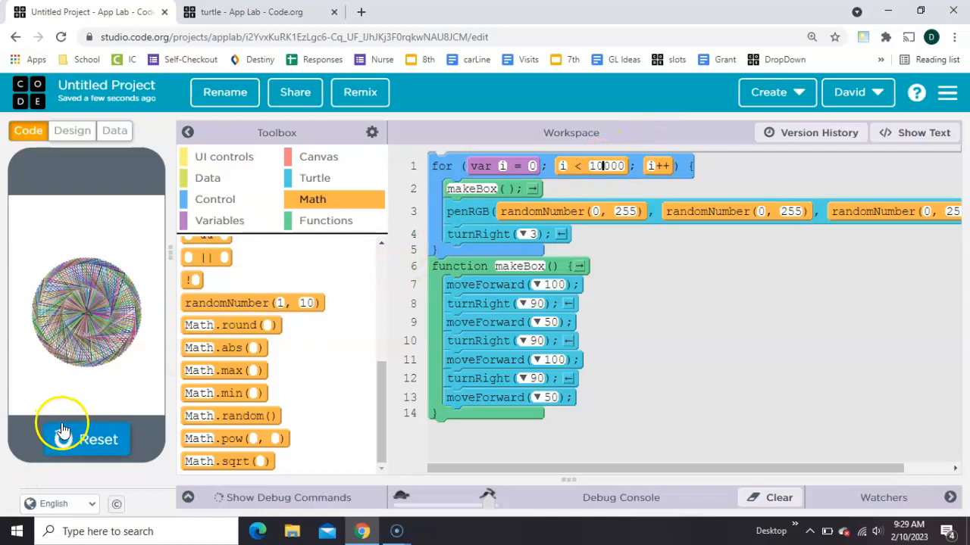
left_click(85, 439)
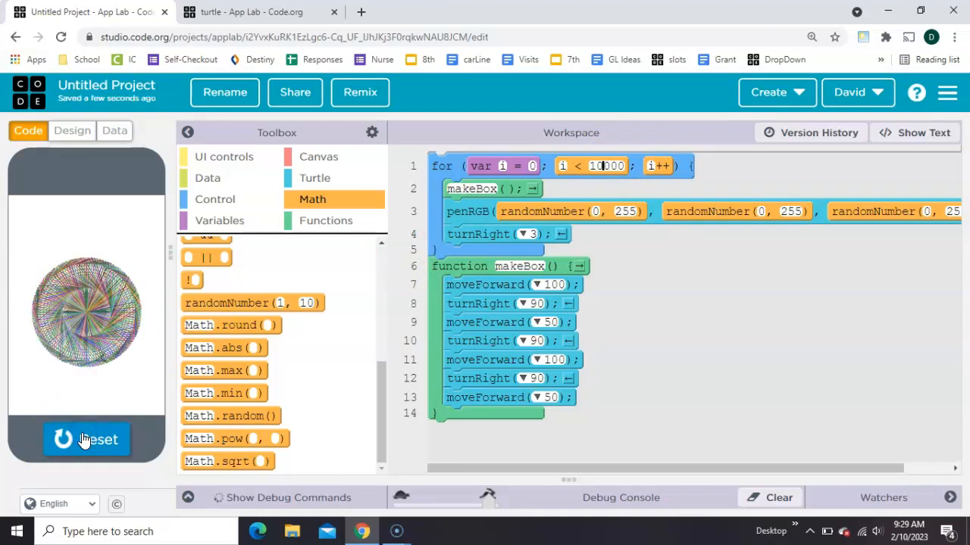
left_click(85, 439)
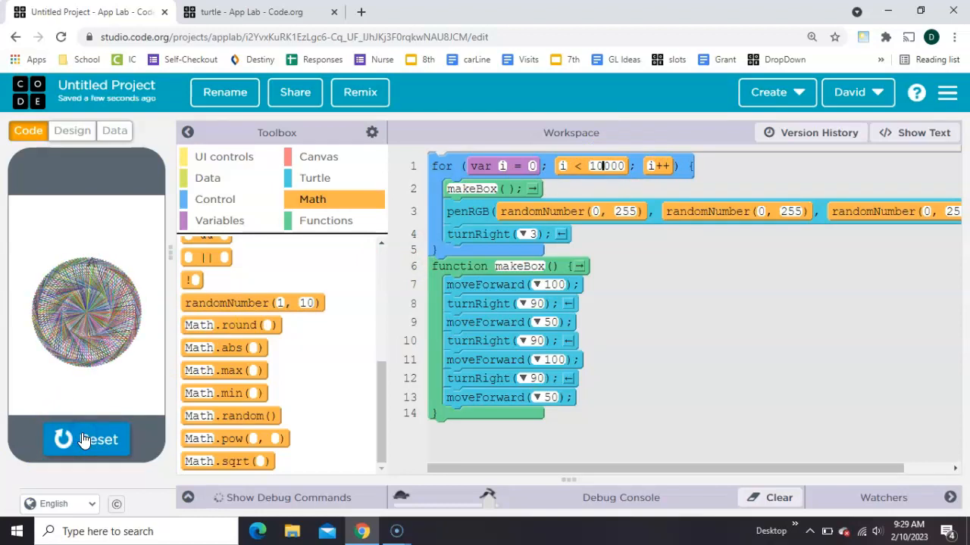
- Declare var height = 0 above the loop, use height in makeBox, and update it inside the loop
left_click(85, 440)
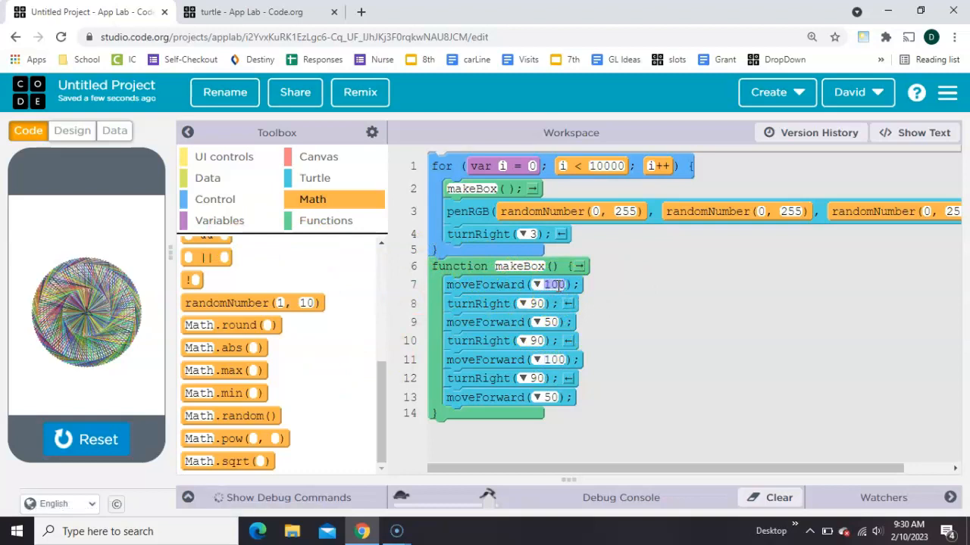
type("height")
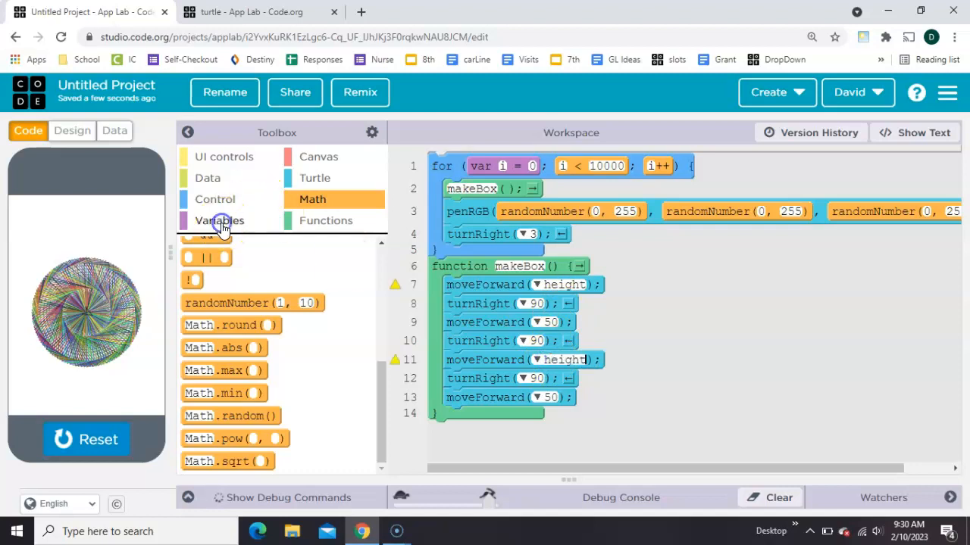
left_click(218, 221)
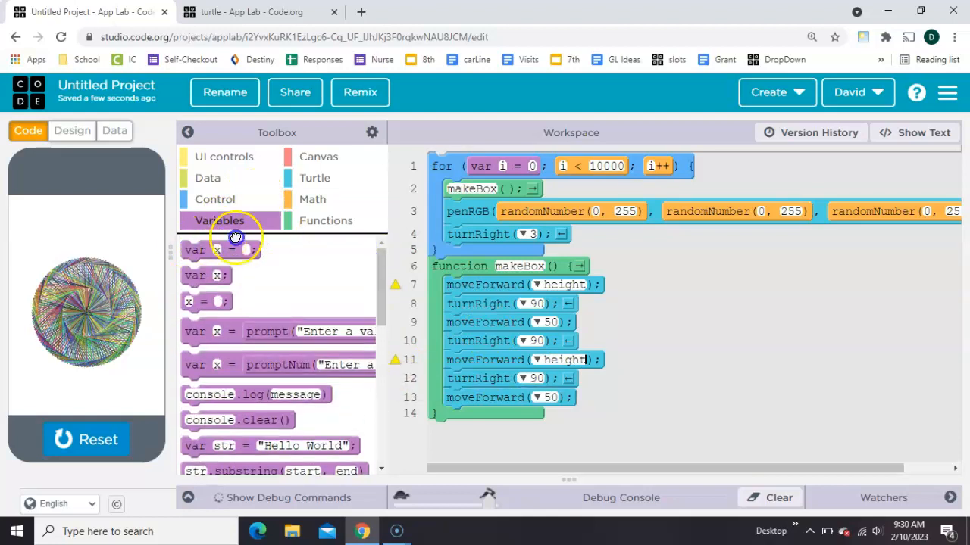
left_click_drag(235, 249, 470, 162)
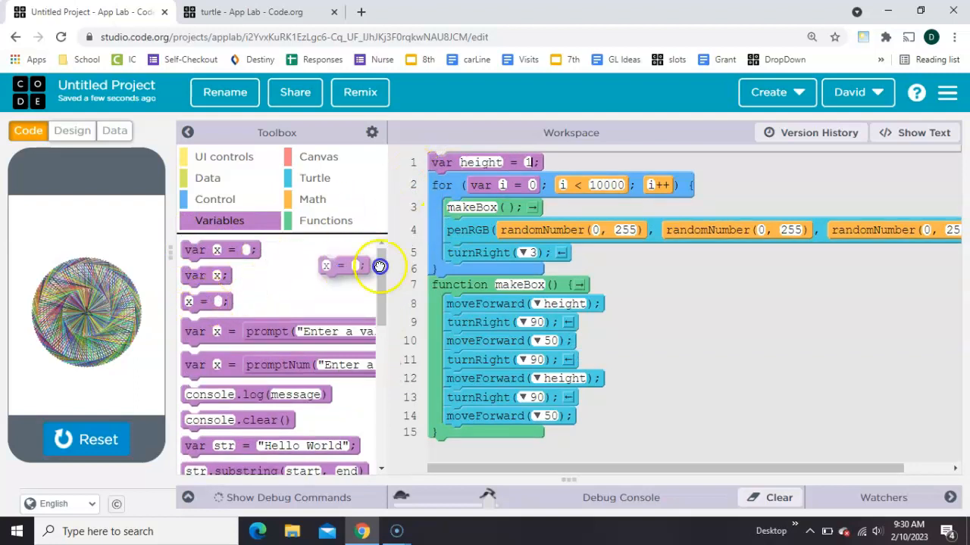
left_click_drag(349, 266, 469, 272)
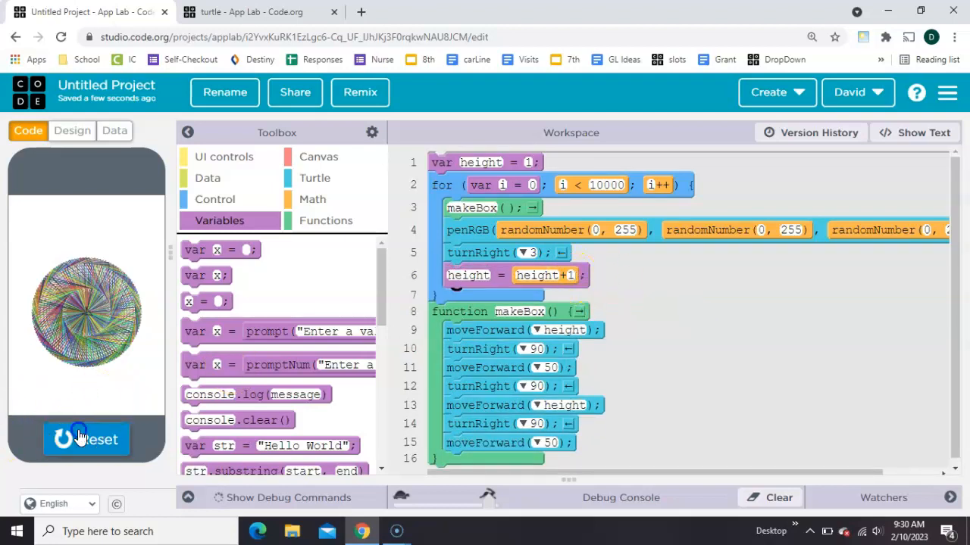
- Set the increment to height + 0.1, then reset and run to draw the growing spiral
left_click(85, 439)
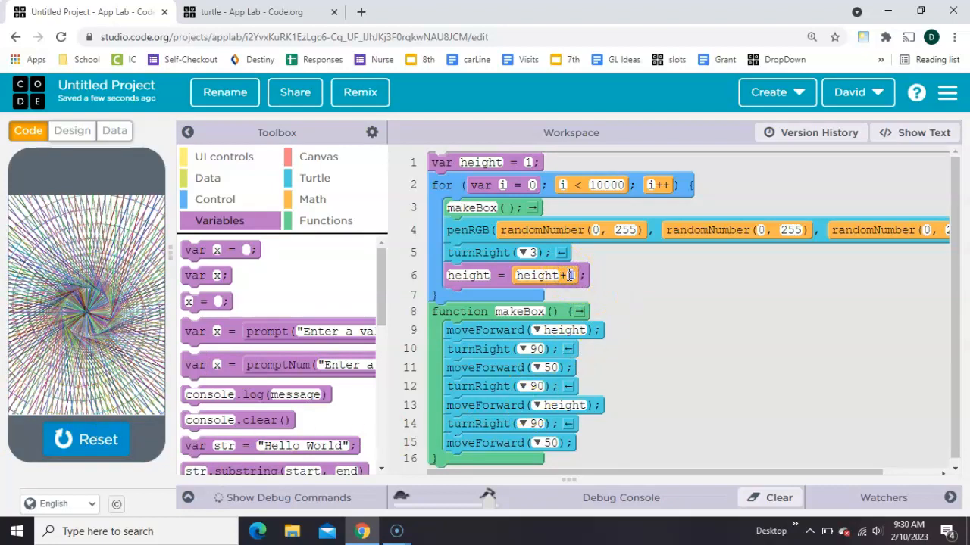
type("0.1")
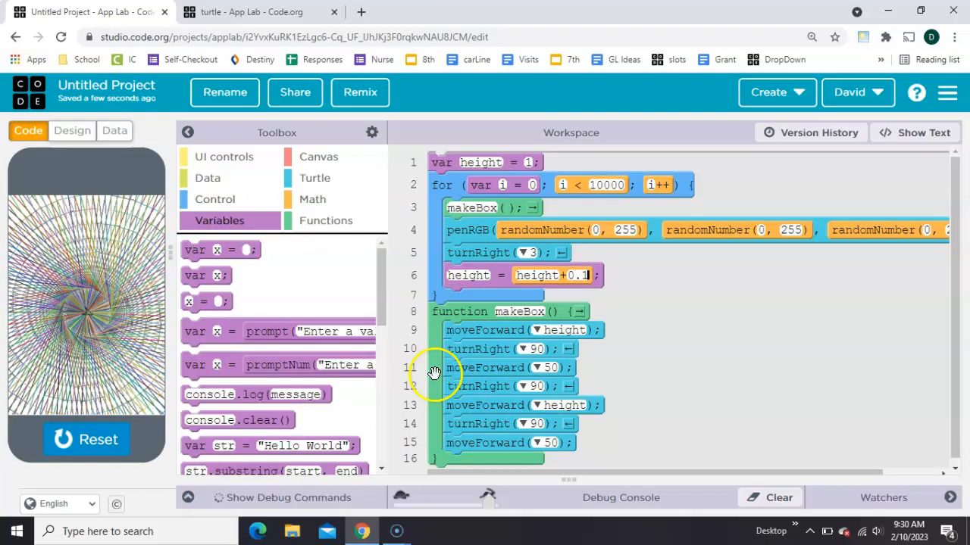
left_click(87, 440)
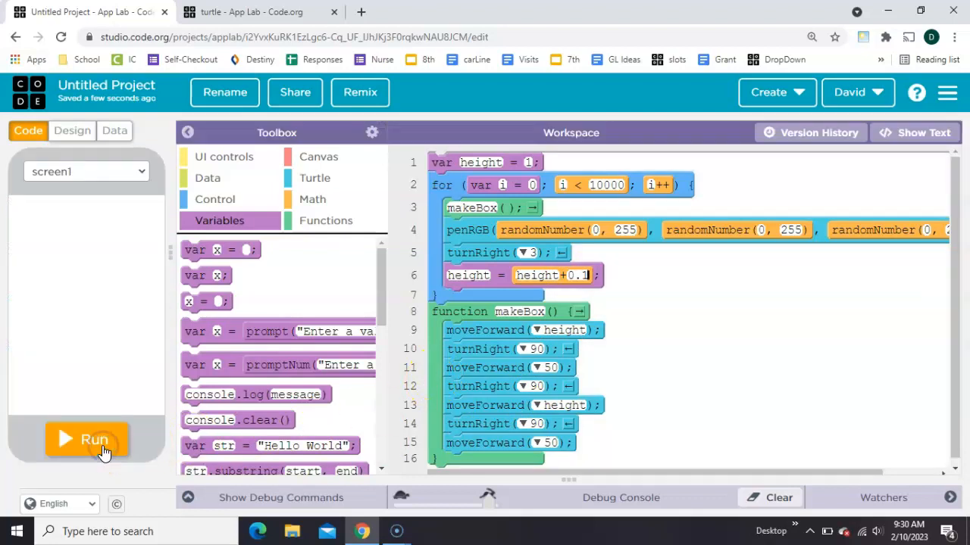
left_click(94, 439)
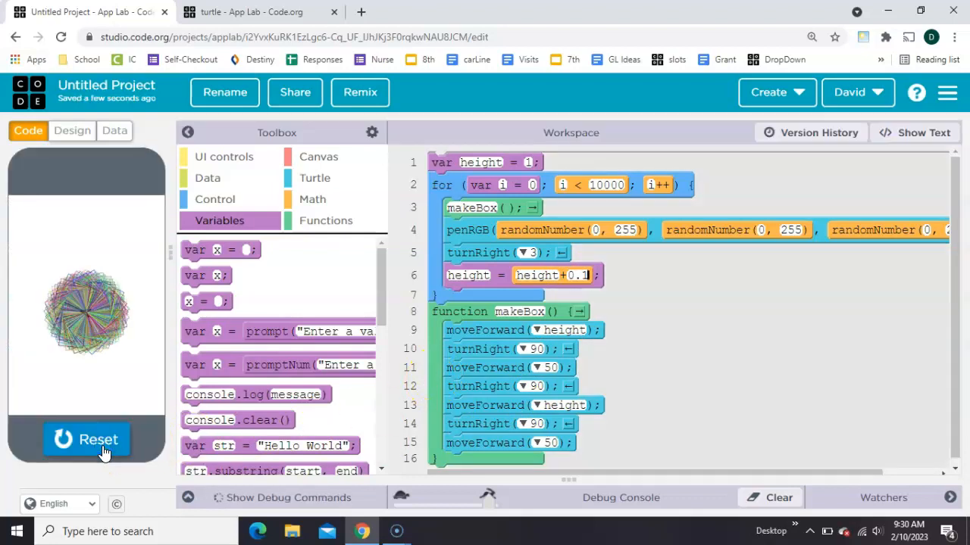